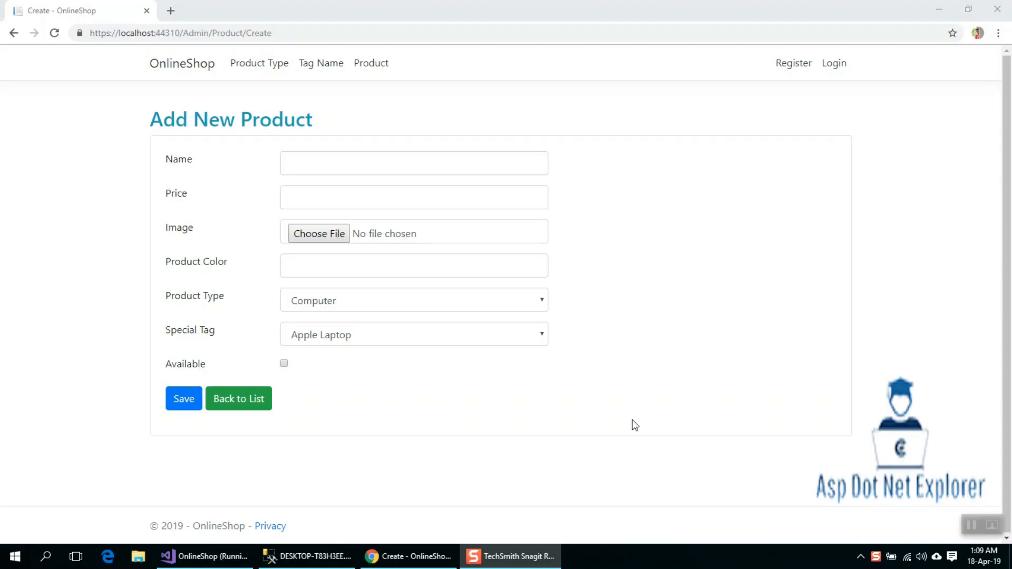
{"action": "mouse_move", "coordinate": [653, 362]}
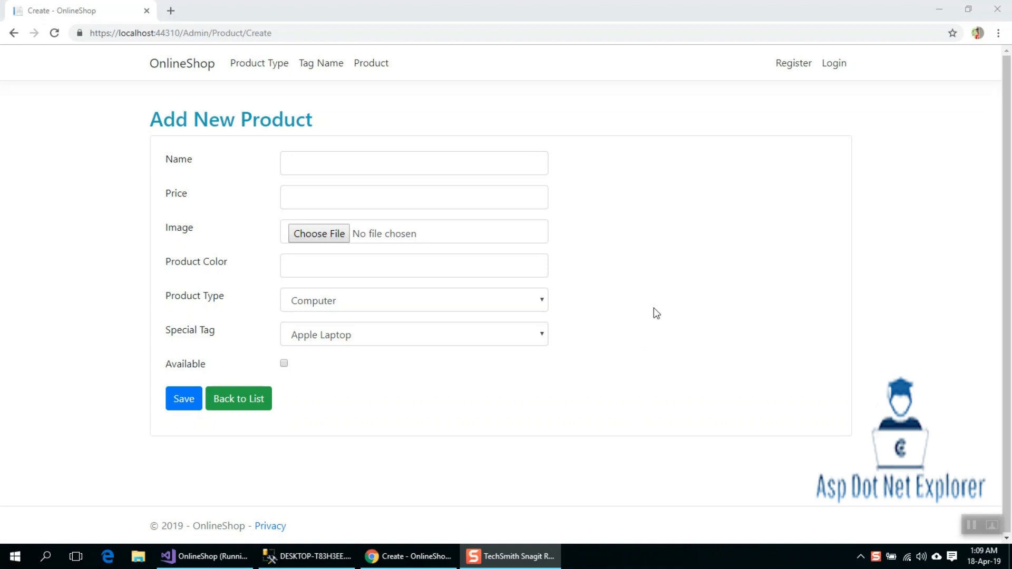
{"action": "mouse_move", "coordinate": [225, 239]}
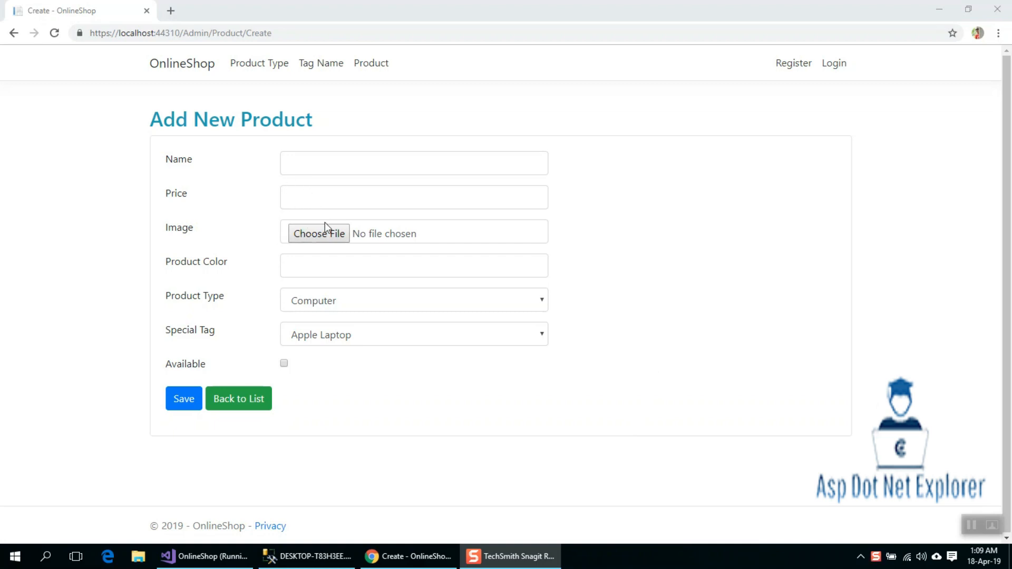
{"action": "mouse_move", "coordinate": [327, 242]}
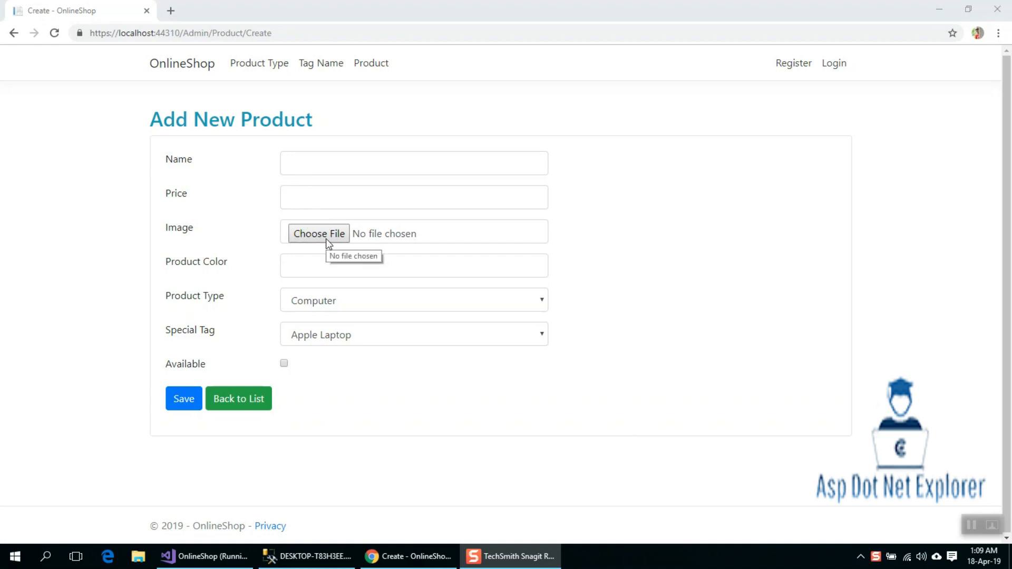
{"action": "mouse_move", "coordinate": [931, 5]}
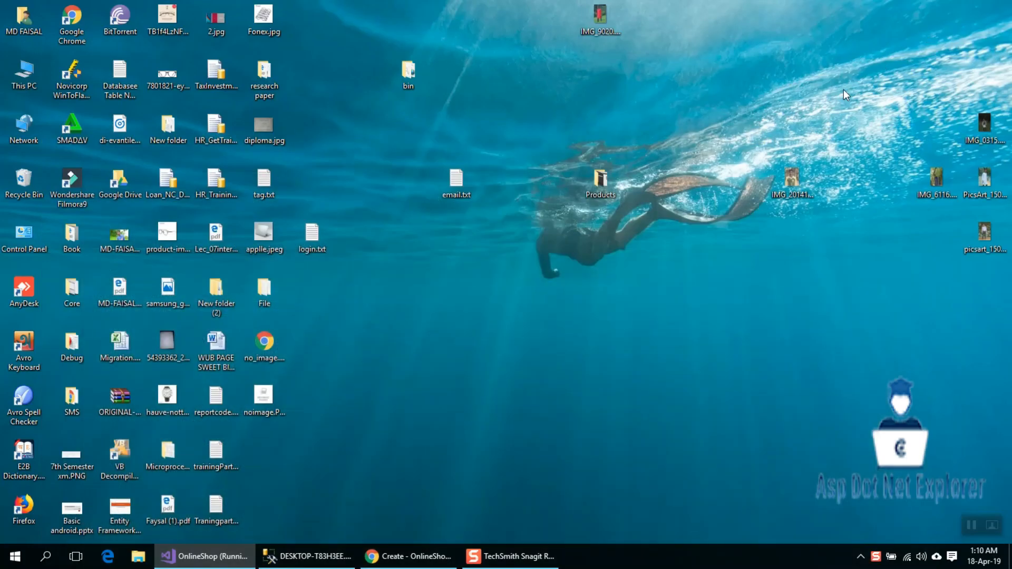
{"action": "mouse_move", "coordinate": [634, 252]}
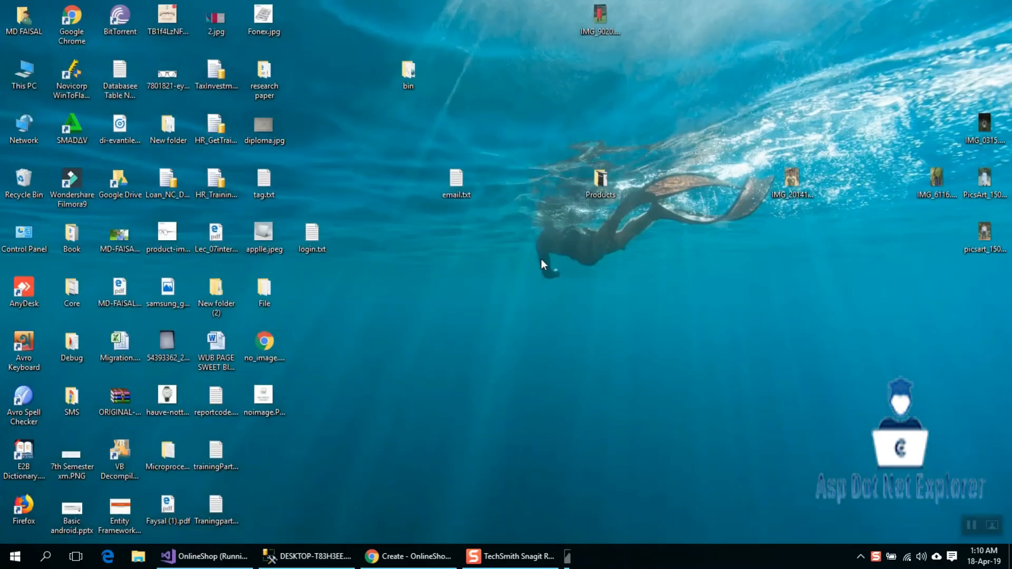
Restore the OnlineShop Visual Studio window from the taskbar.
{"action": "left_click", "coordinate": [264, 400]}
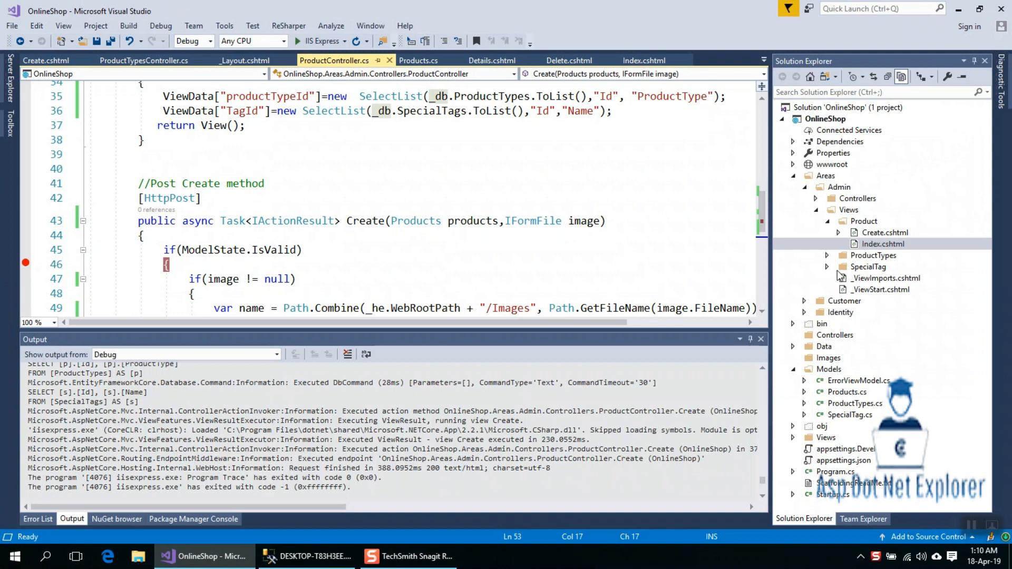
{"action": "mouse_move", "coordinate": [836, 344]}
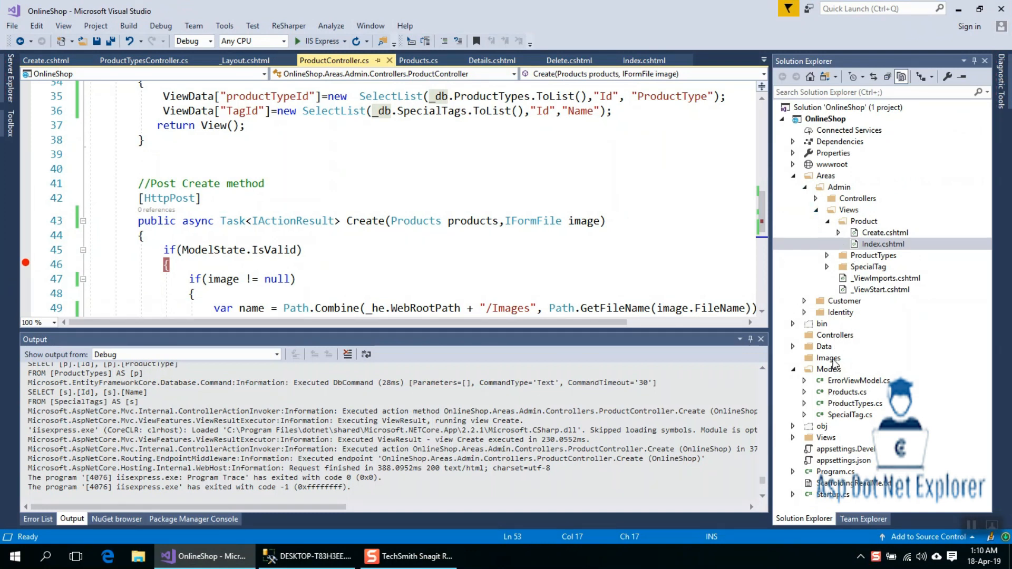
Paste noimage.PNG into the Images folder in Solution Explorer and scroll the code.
{"action": "right_click", "coordinate": [827, 357]}
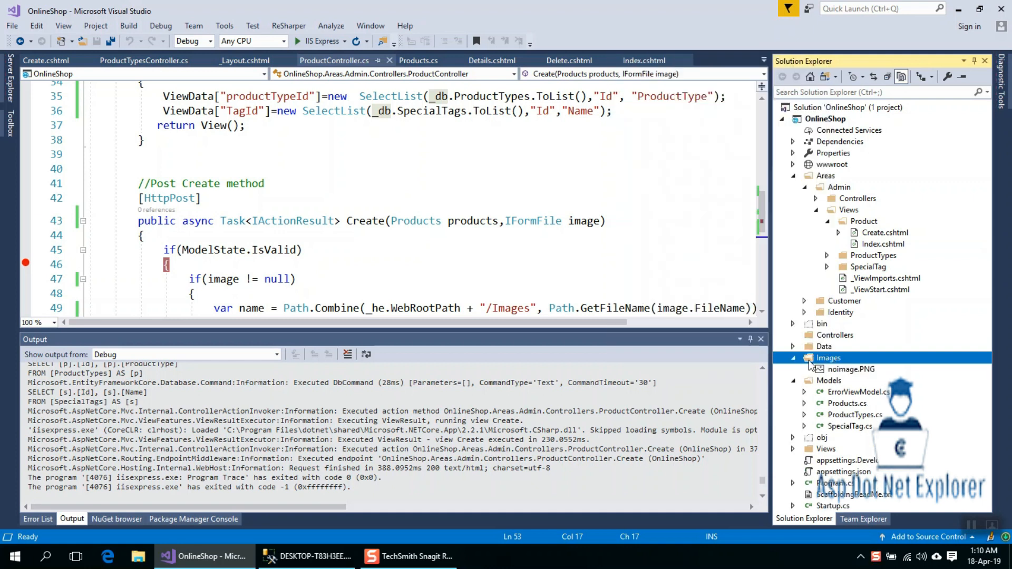
{"action": "mouse_move", "coordinate": [805, 363]}
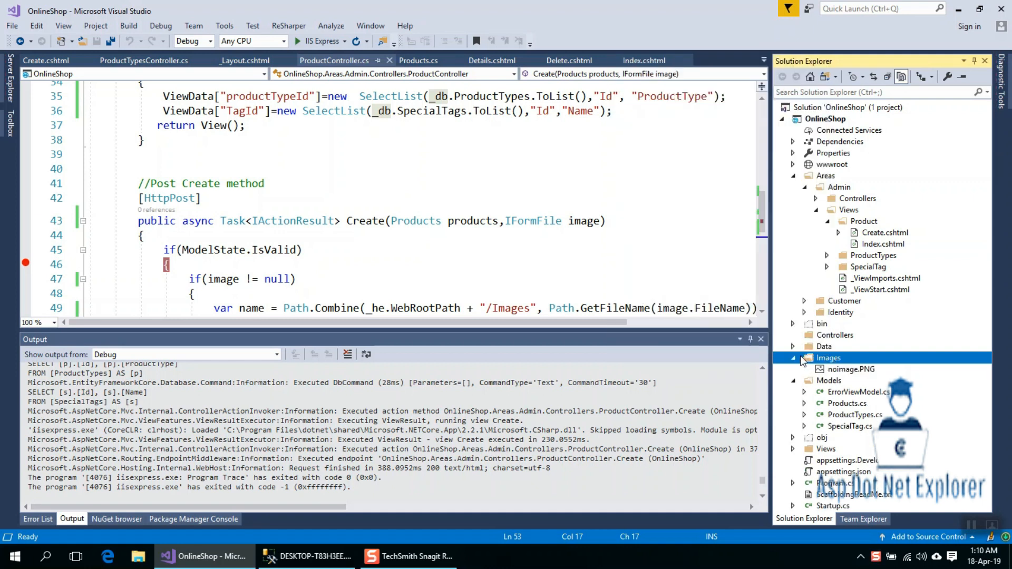
{"action": "scroll", "scroll_direction": "down", "scroll_amount": 3}
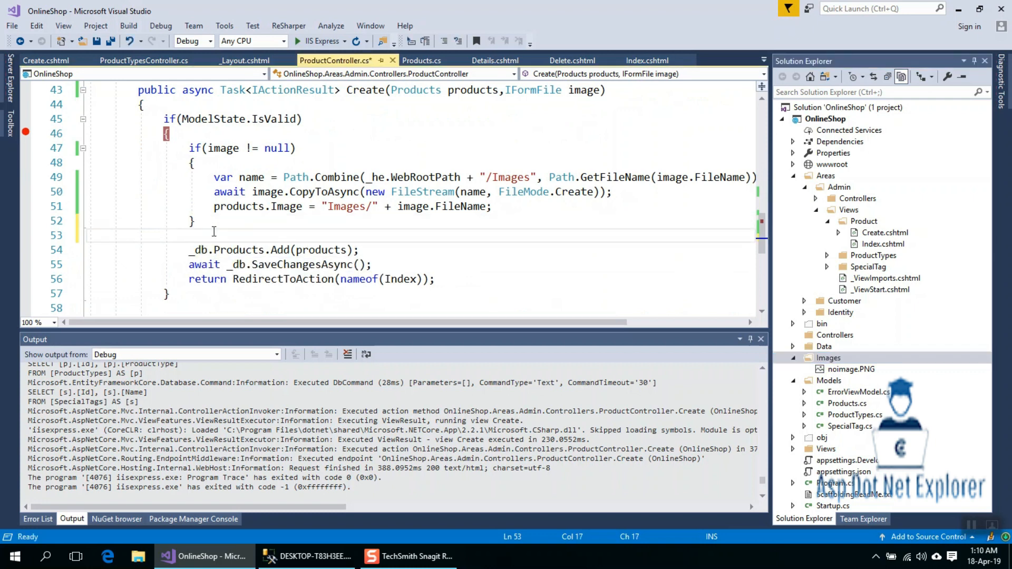
Add an if (image==null) check in the Create method.
{"action": "type", "text": "if"}
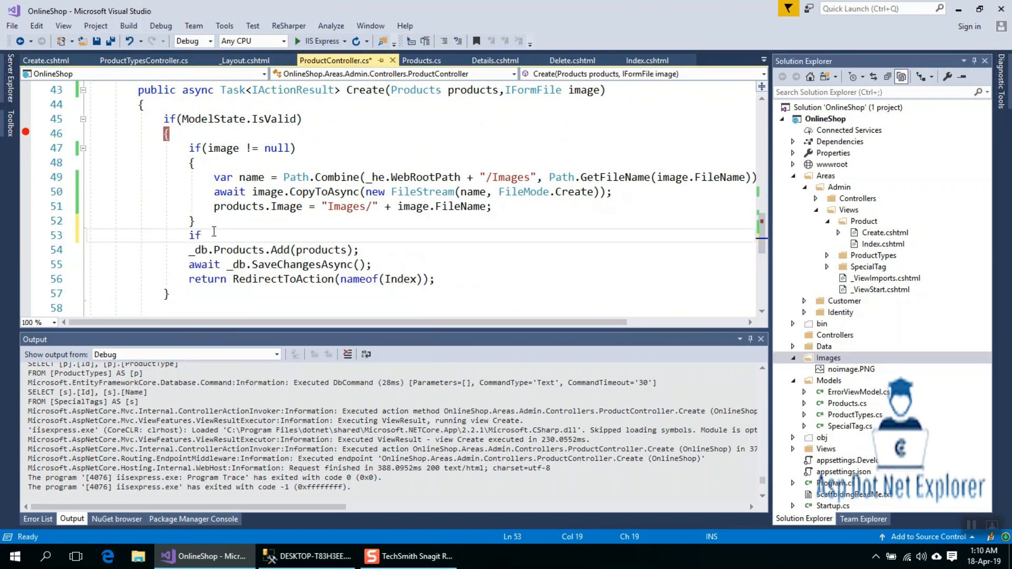
{"action": "type", "text": "("}
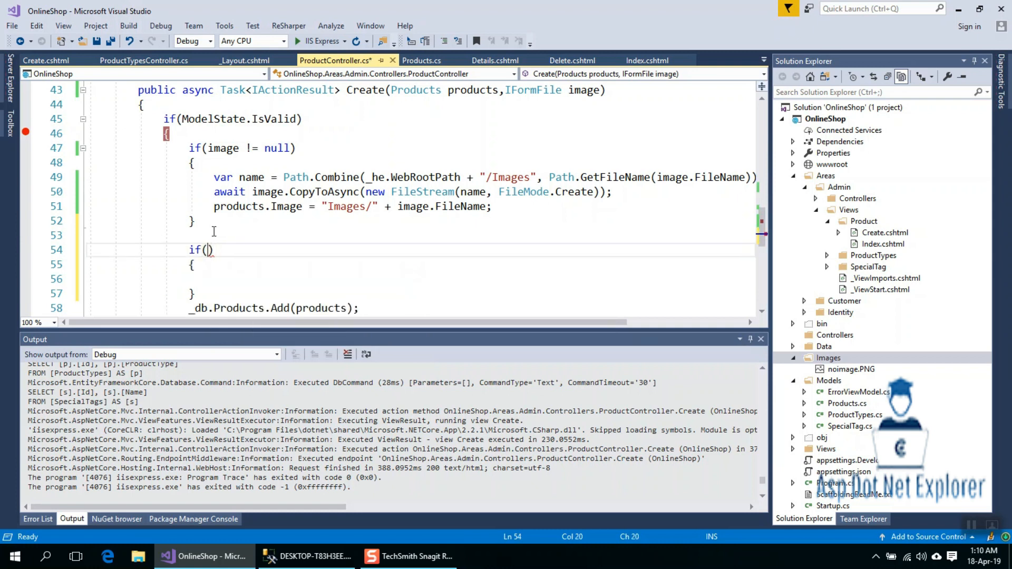
{"action": "type", "text": "image"}
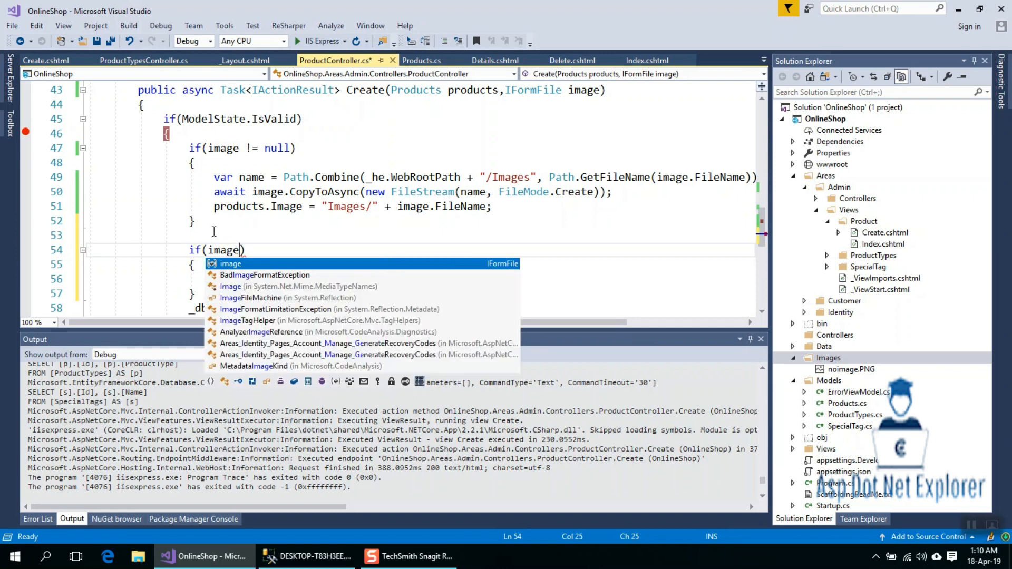
{"action": "type", "text": "=="}
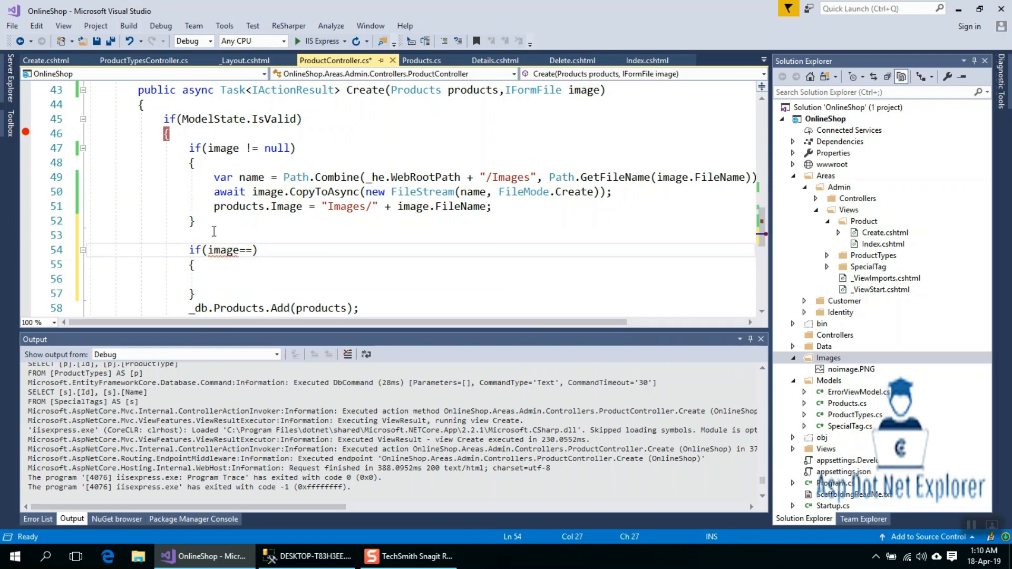
{"action": "type", "text": "null"}
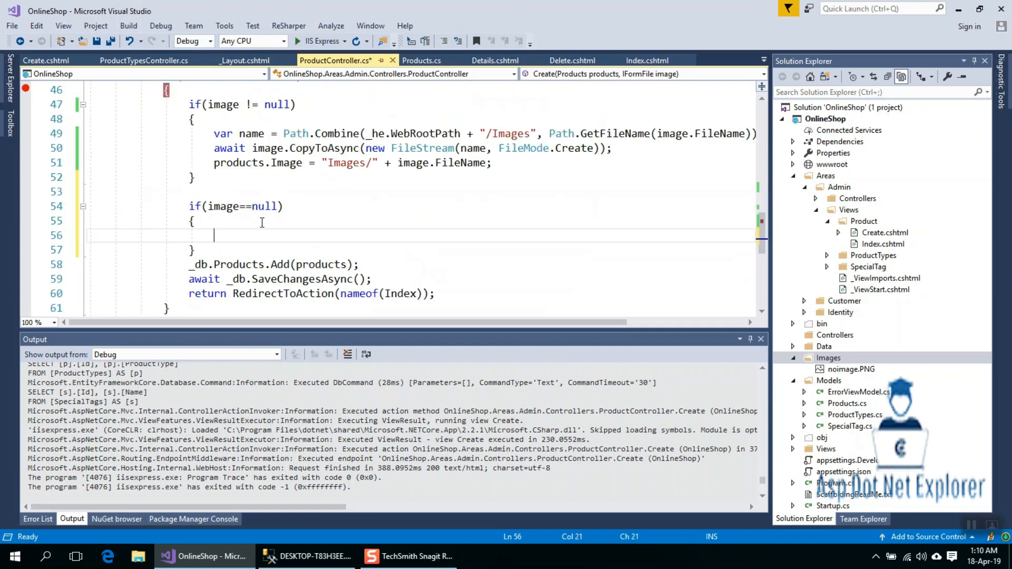
Inside it set products.Image to "Images/noimage.PNG" and save ProductController.cs.
{"action": "type", "text": "products"}
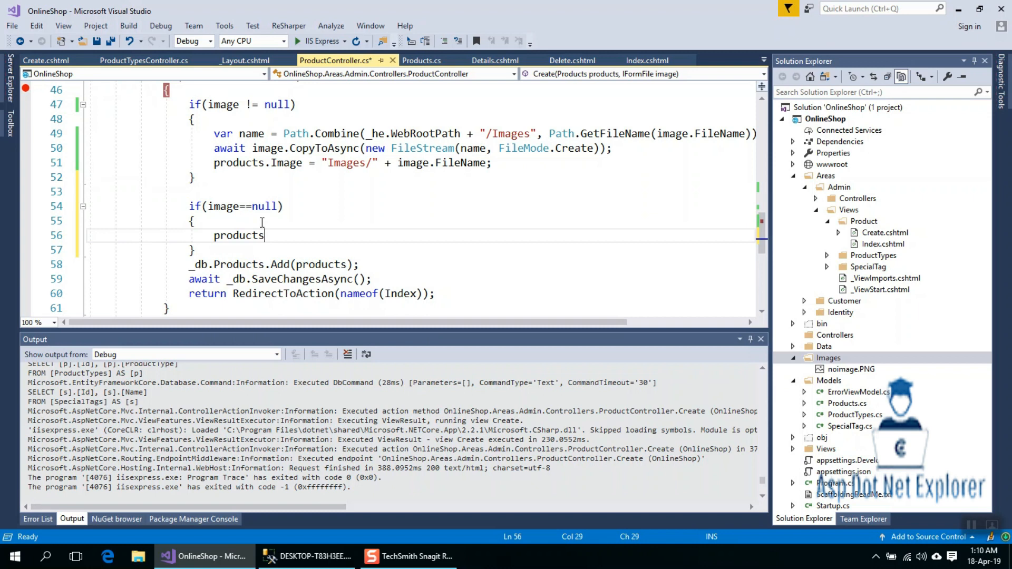
{"action": "type", "text": "."}
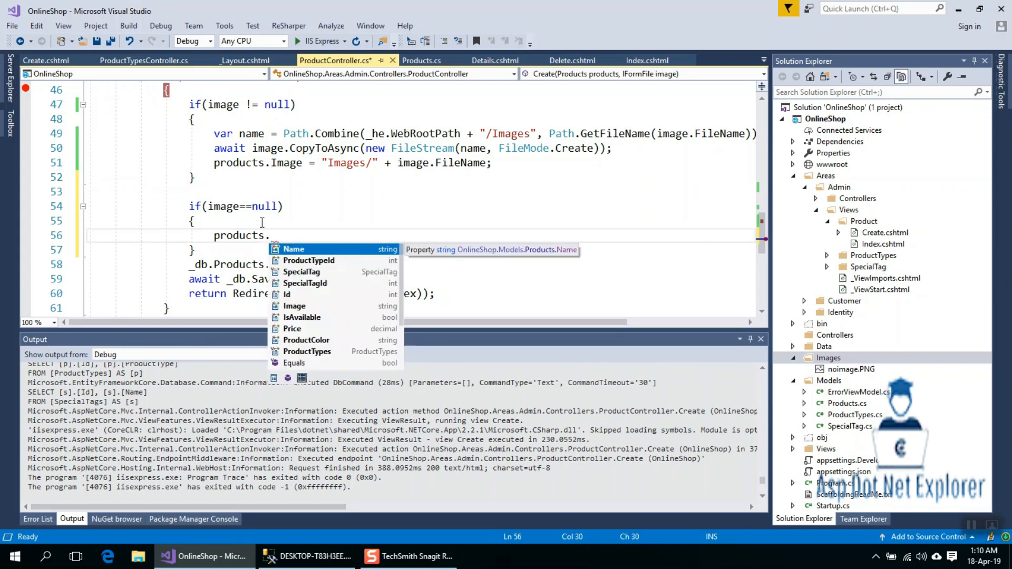
{"action": "type", "text": "i"}
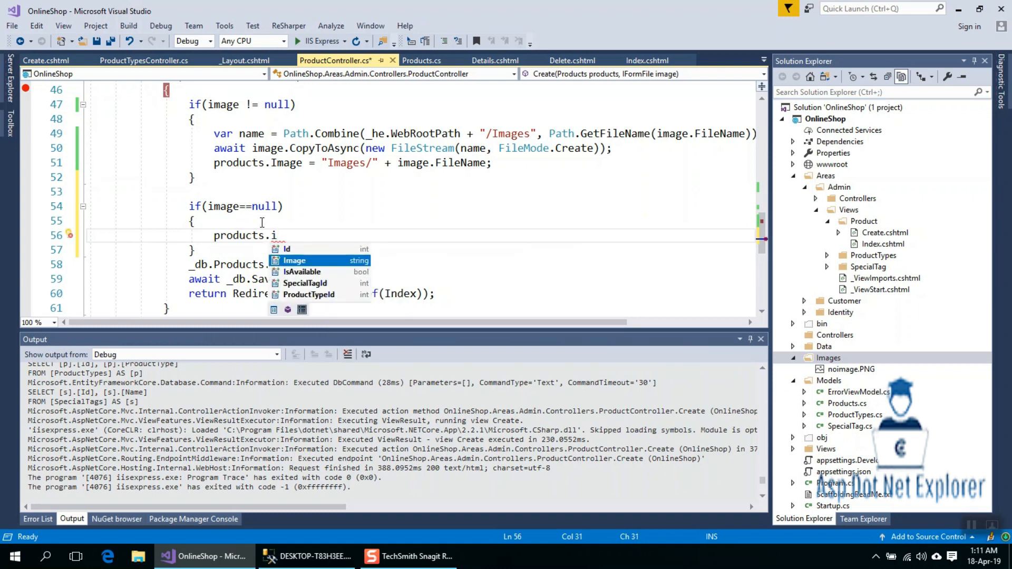
{"action": "type", "text": "mage="}
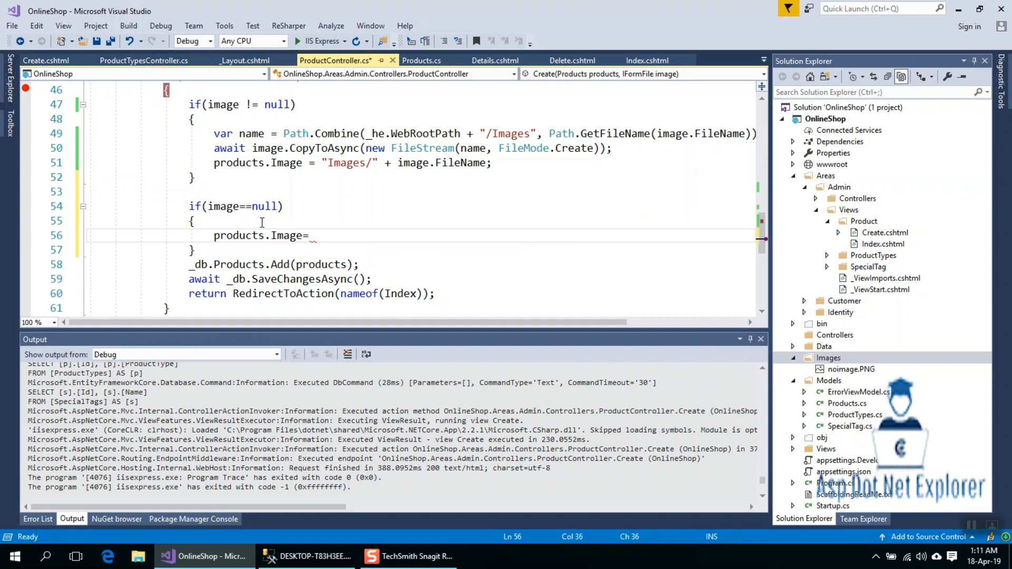
{"action": "mouse_move", "coordinate": [285, 224]}
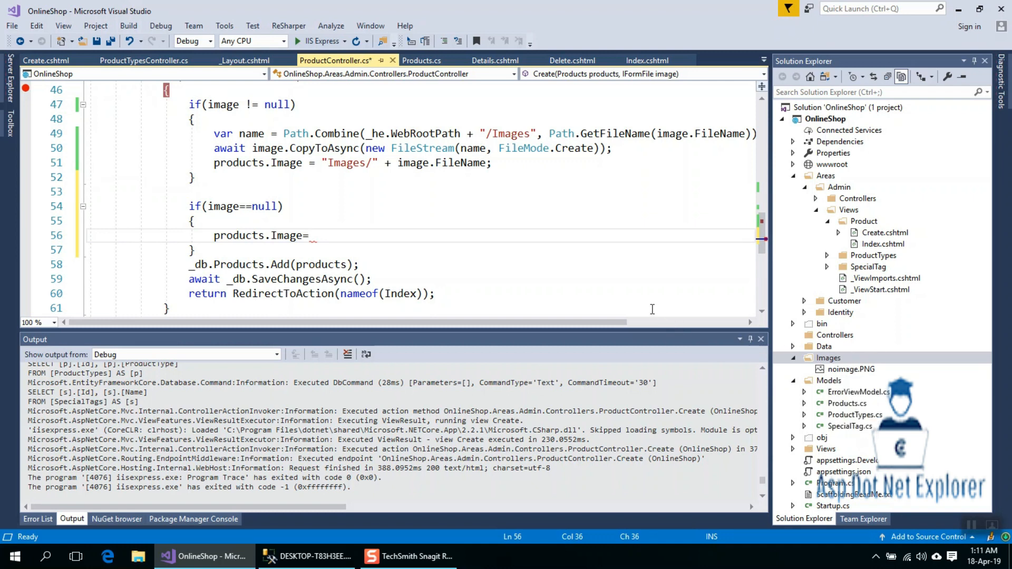
{"action": "mouse_move", "coordinate": [348, 163]}
{"action": "type", "text": " \"Images/\""}
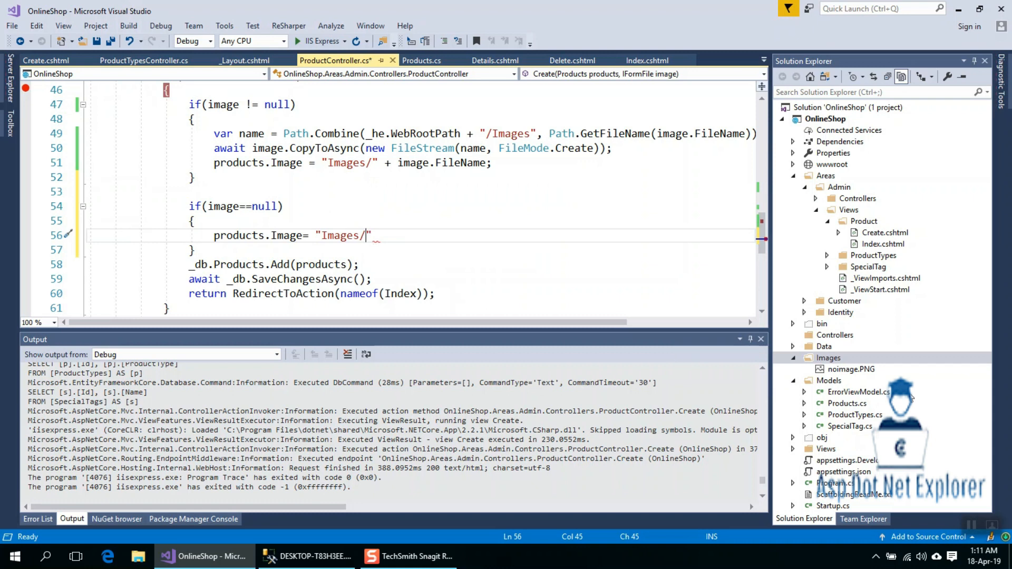
{"action": "mouse_move", "coordinate": [863, 386]}
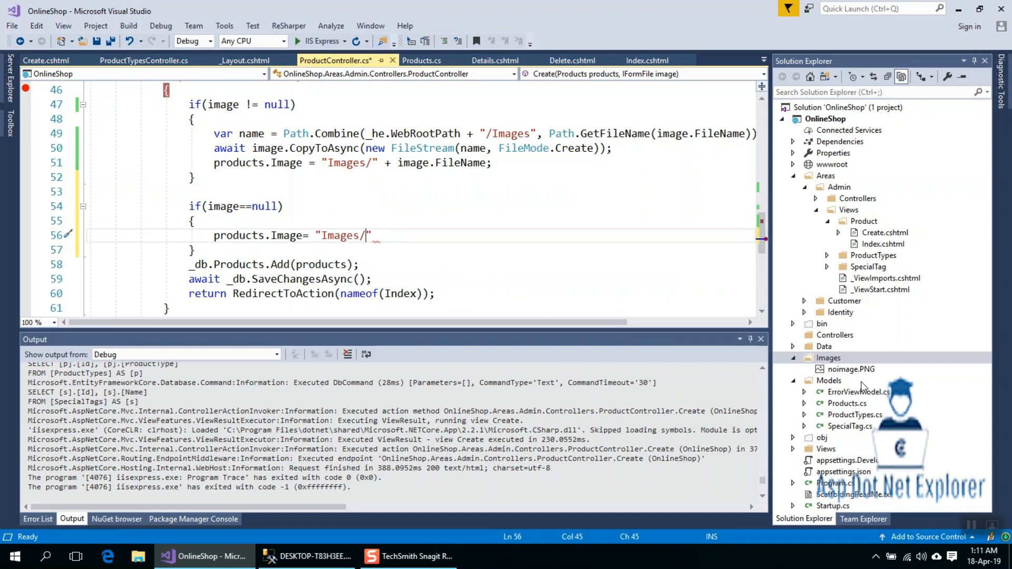
{"action": "type", "text": "noimag"}
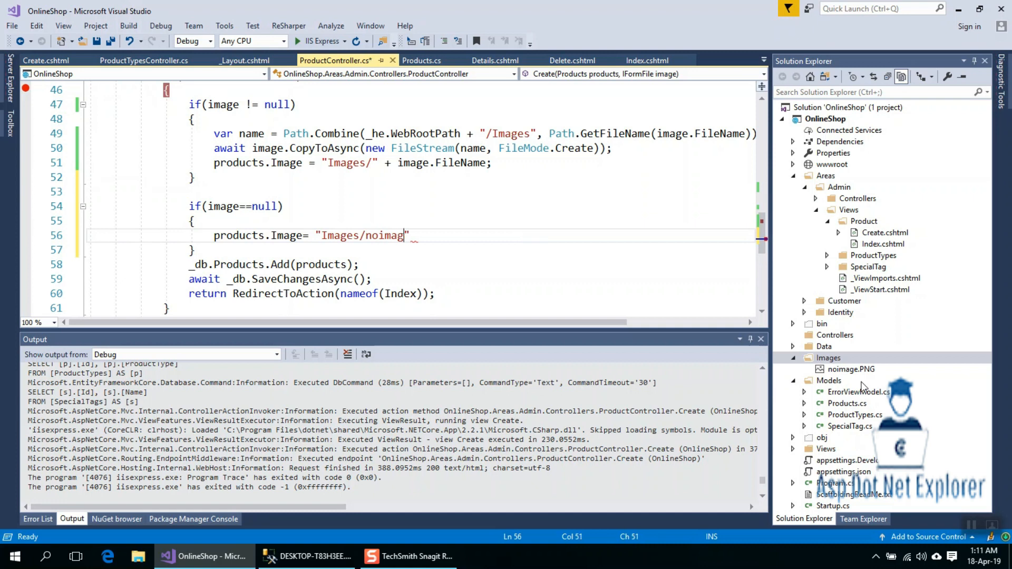
{"action": "type", "text": "e.P"}
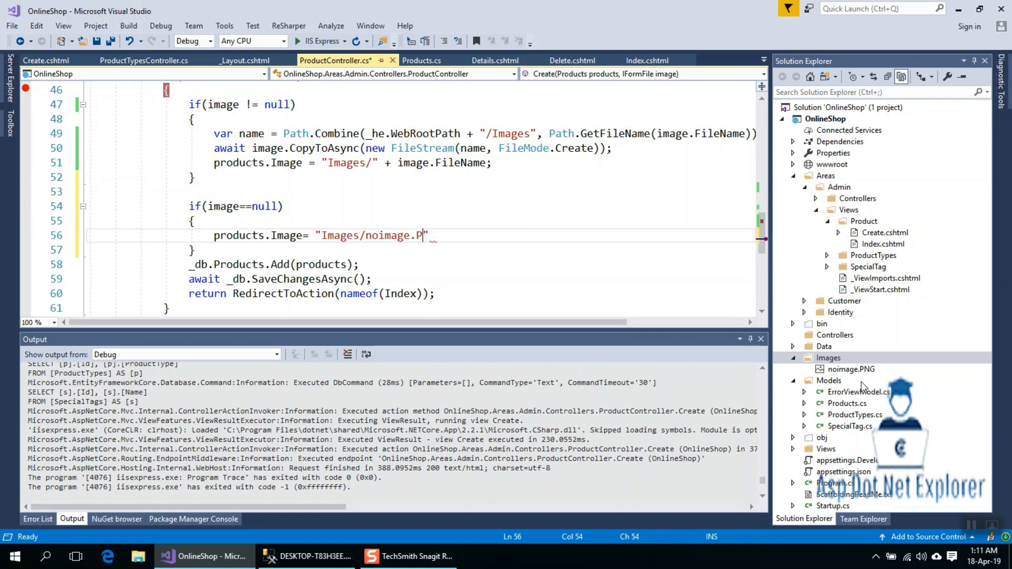
{"action": "type", "text": "NG"}
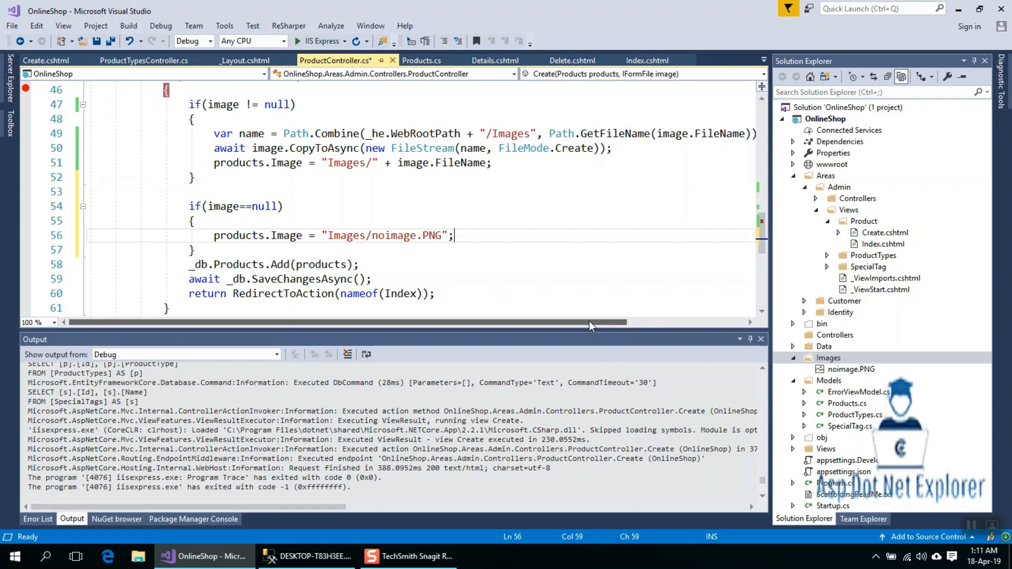
{"action": "key", "text": "ctrl+s"}
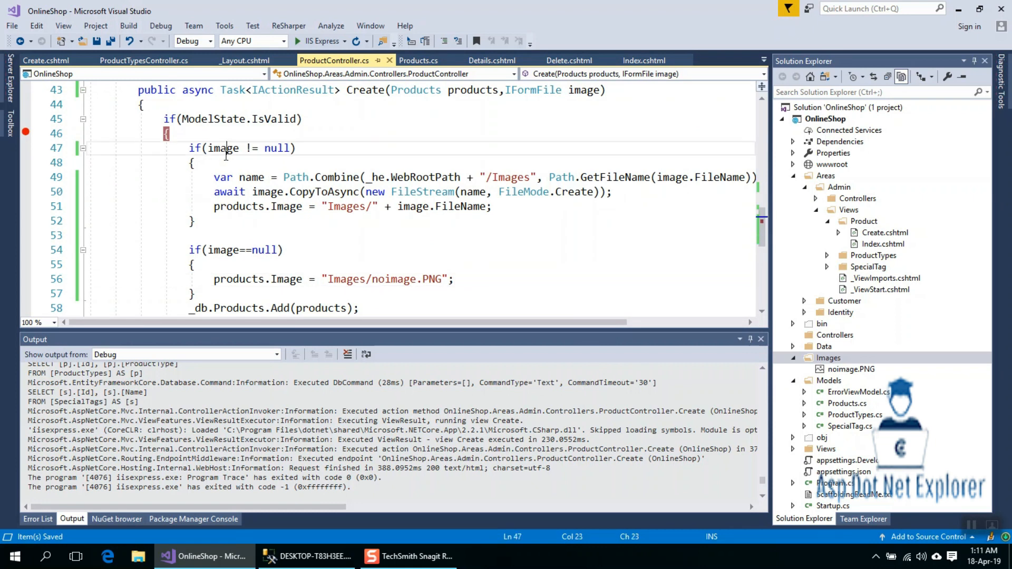
Start an IIS Express build and debug session of OnlineShop.
{"action": "double_click", "coordinate": [222, 148]}
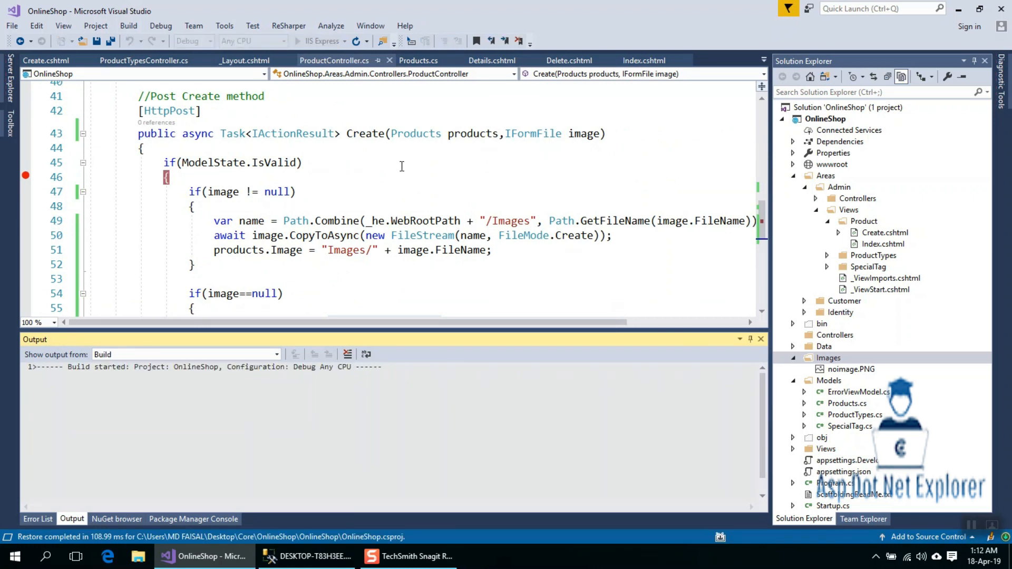
{"action": "mouse_move", "coordinate": [276, 271]}
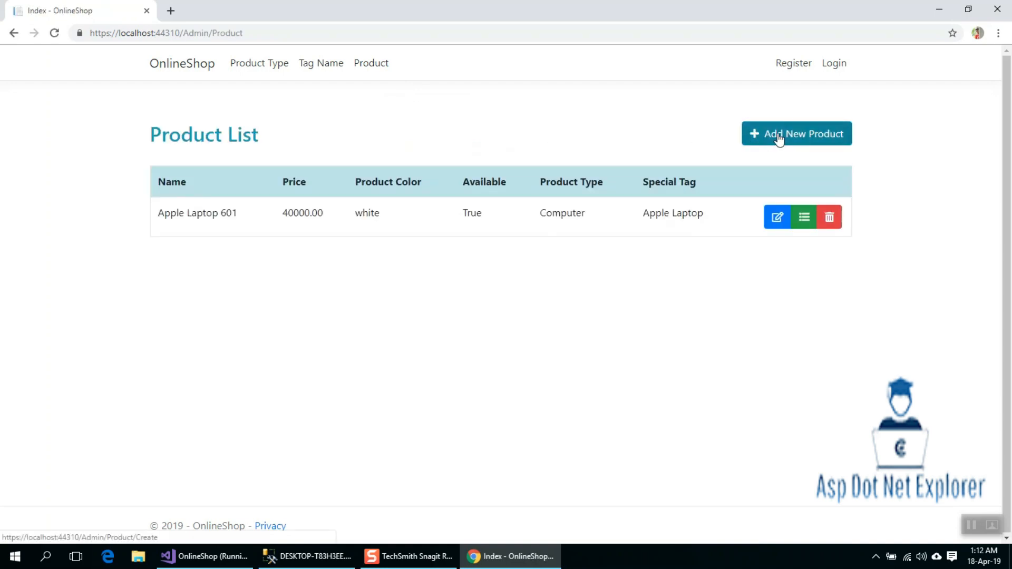
Start a new product named iphone 7 with price 30000.
{"action": "left_click", "coordinate": [796, 133]}
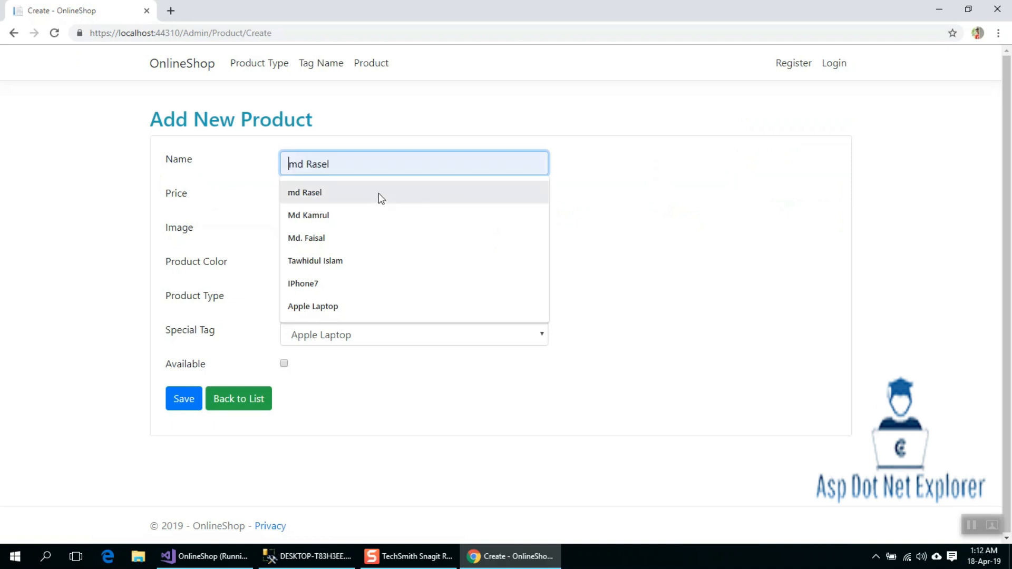
{"action": "type", "text": "Iphon"}
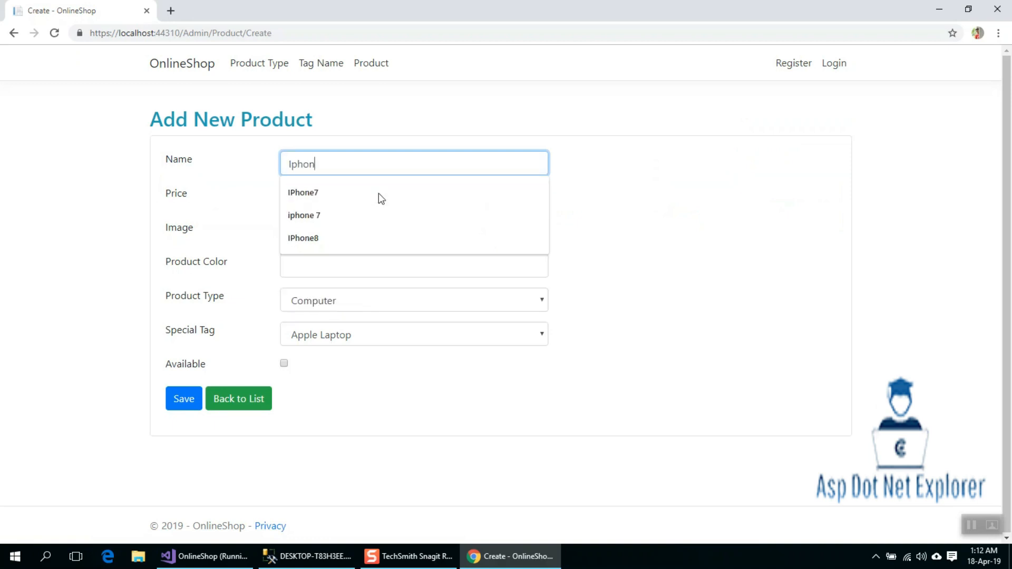
{"action": "left_click", "coordinate": [303, 215]}
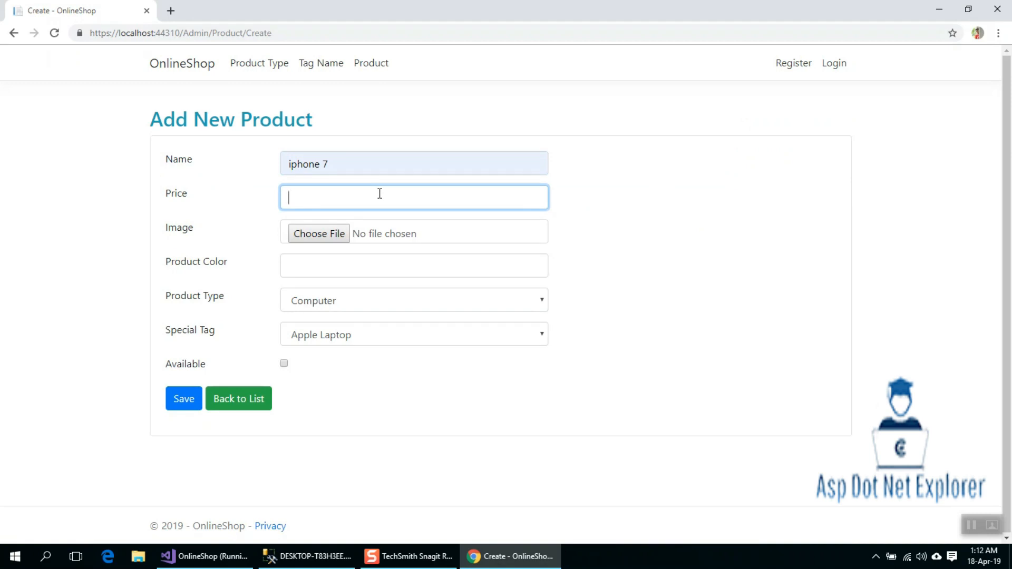
{"action": "type", "text": "3000"}
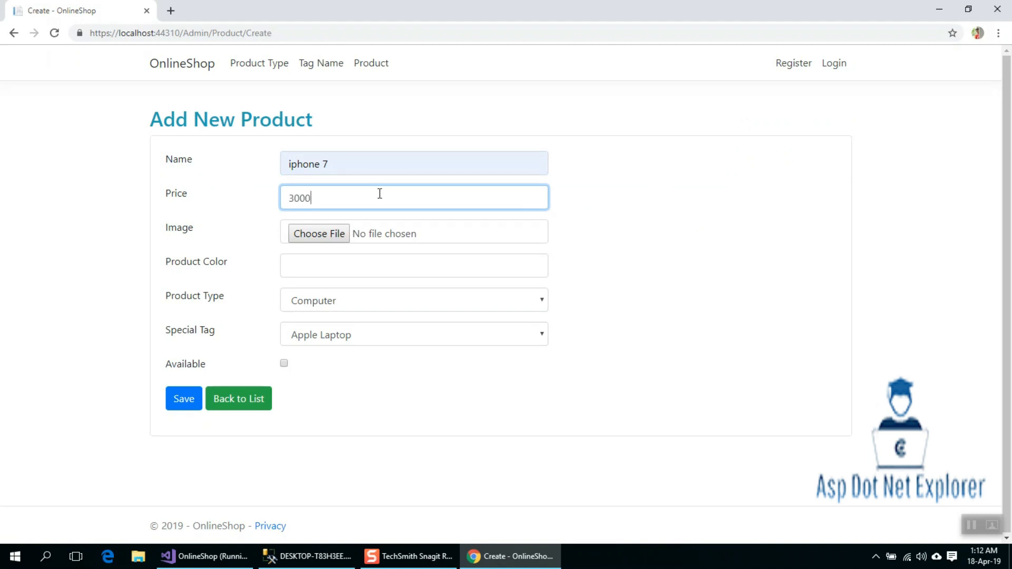
Choose white, Mobile and Apple Laptop, mark it available, and save without an image.
{"action": "left_click", "coordinate": [413, 264]}
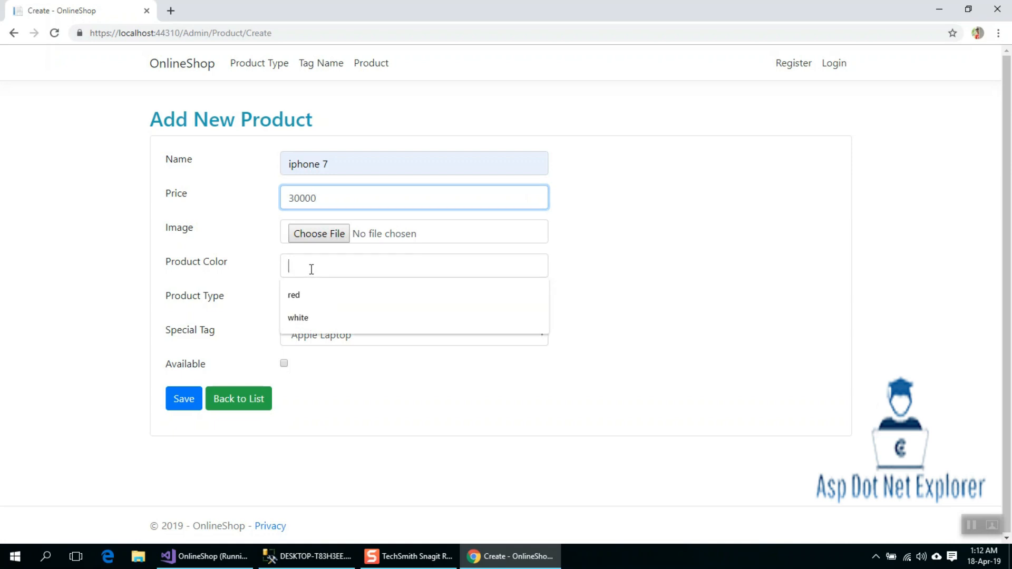
{"action": "left_click", "coordinate": [297, 317]}
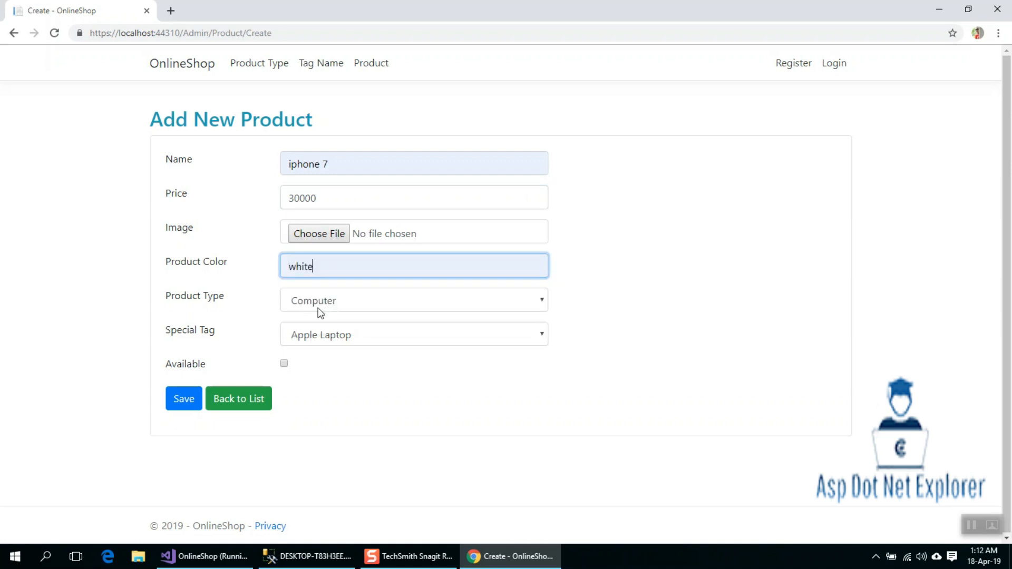
{"action": "left_click", "coordinate": [413, 299]}
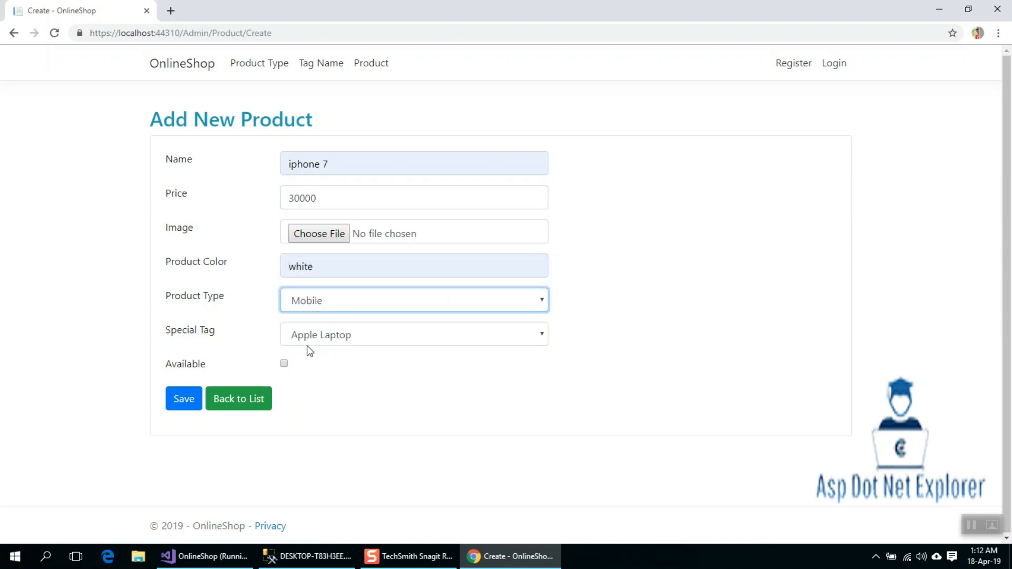
{"action": "left_click", "coordinate": [413, 335]}
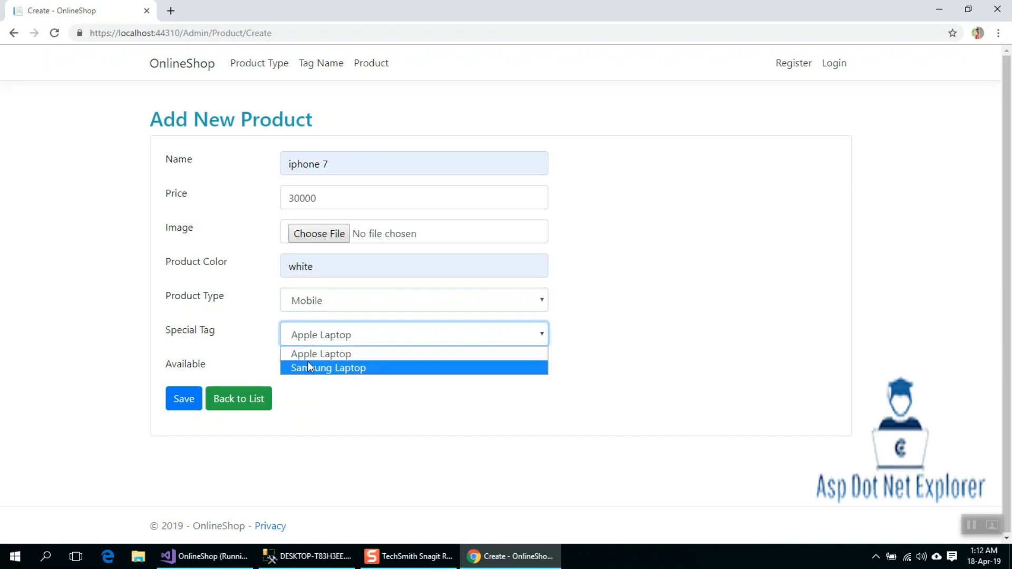
{"action": "mouse_move", "coordinate": [320, 354]}
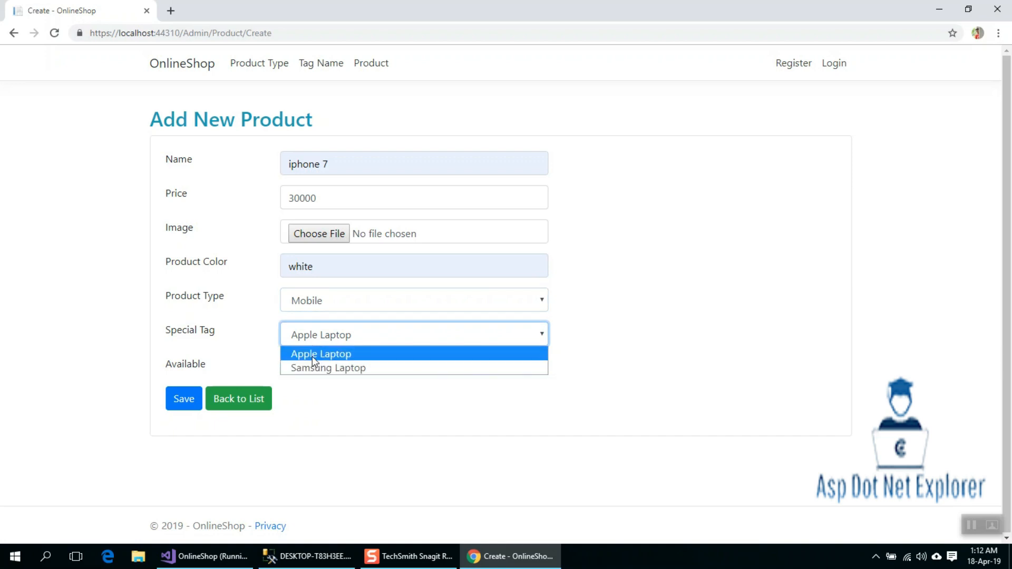
{"action": "left_click", "coordinate": [321, 353]}
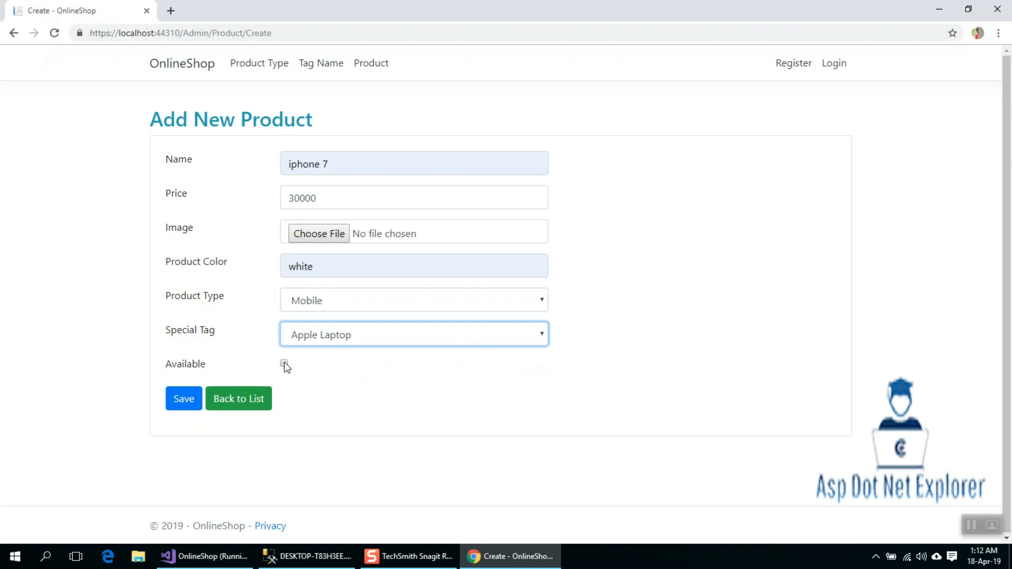
{"action": "left_click", "coordinate": [282, 363]}
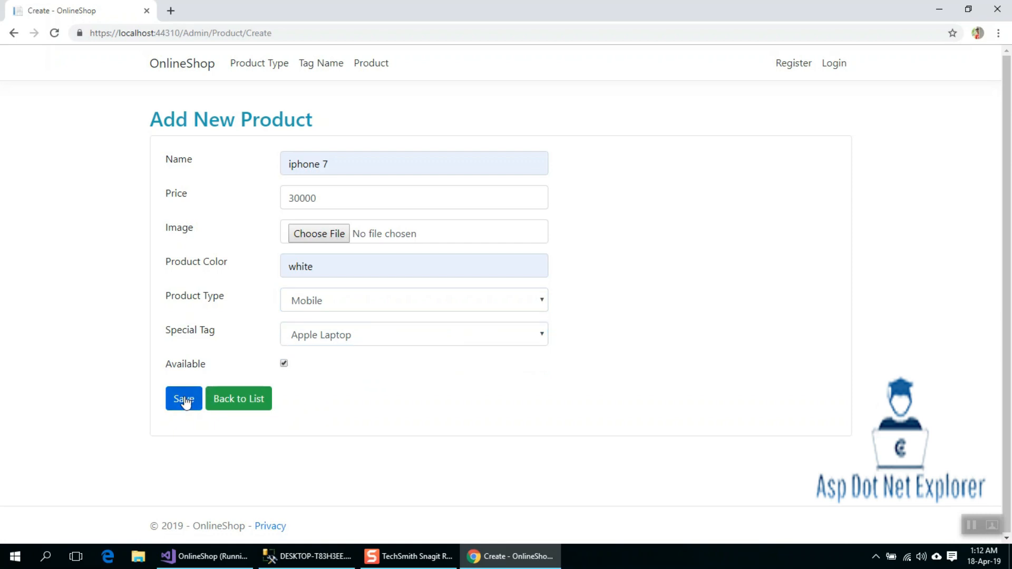
{"action": "left_click", "coordinate": [184, 398]}
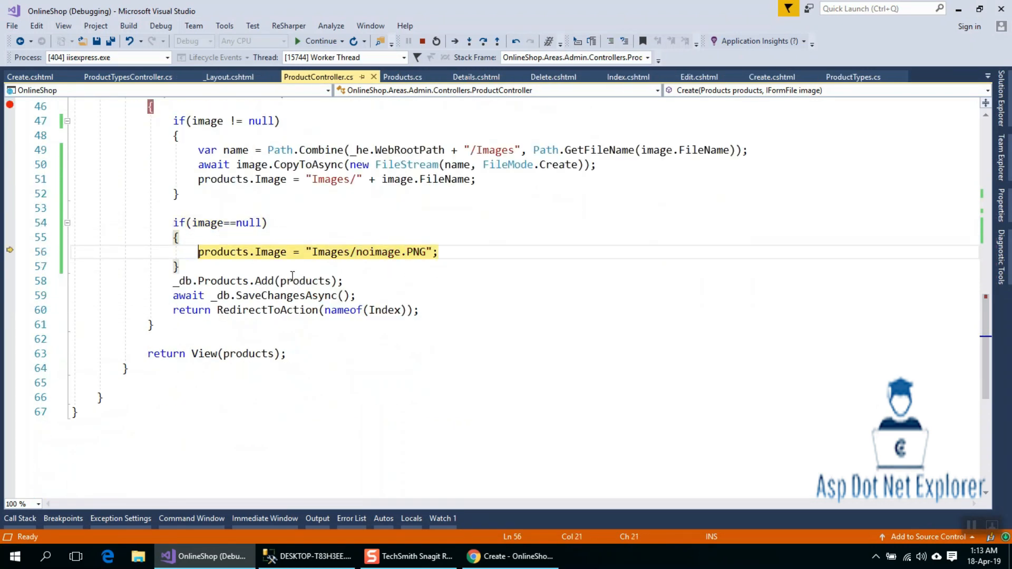
Step over the noimage.PNG assignment with F10, then continue execution.
{"action": "key", "text": "F10"}
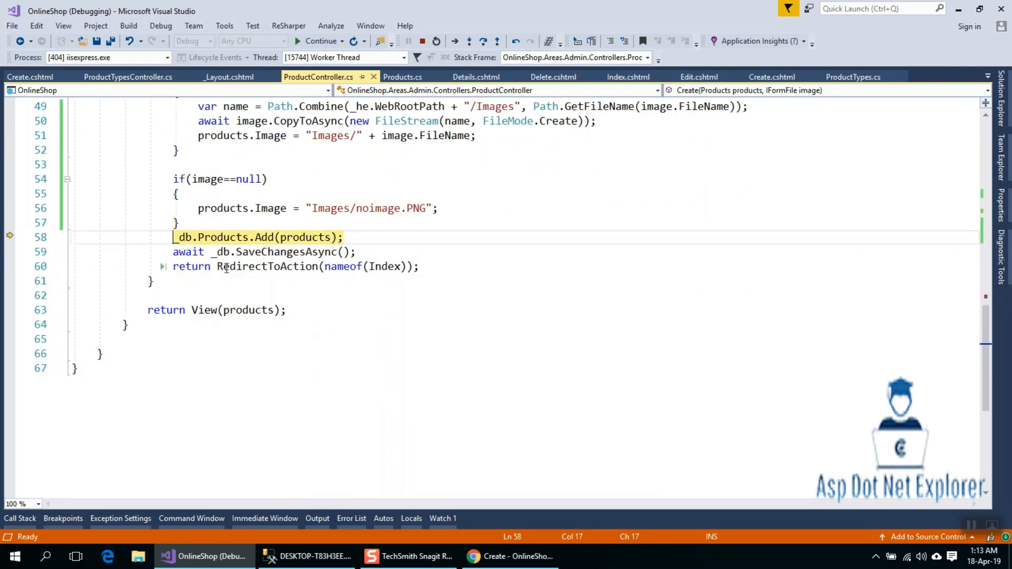
{"action": "left_click", "coordinate": [317, 40]}
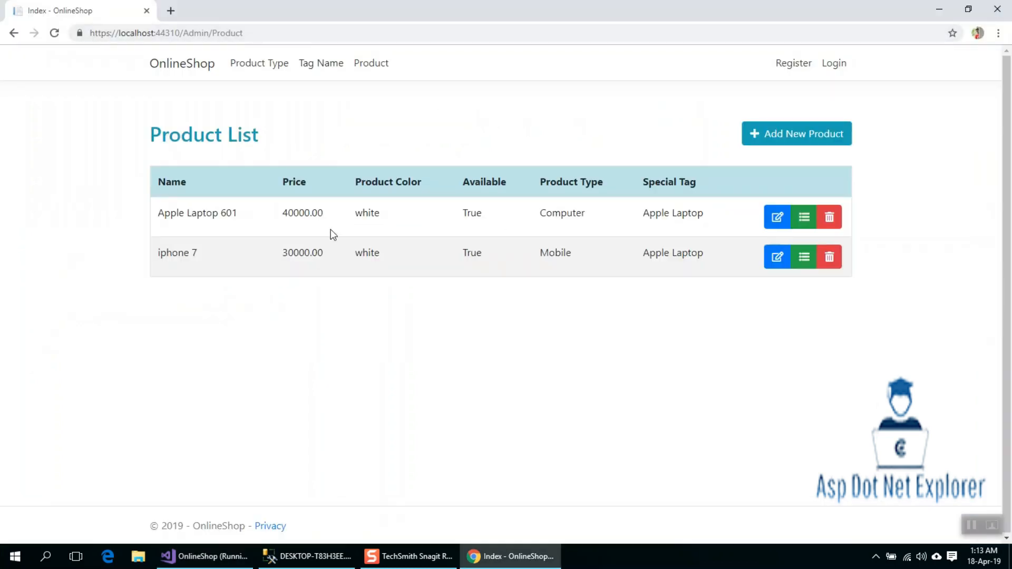
{"action": "mouse_move", "coordinate": [341, 240]}
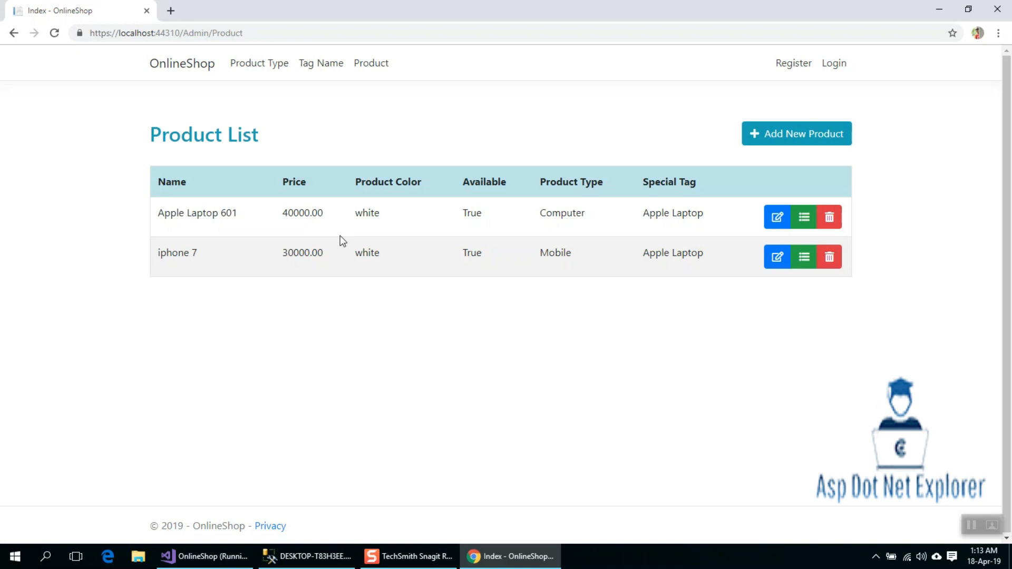
{"action": "mouse_move", "coordinate": [641, 233]}
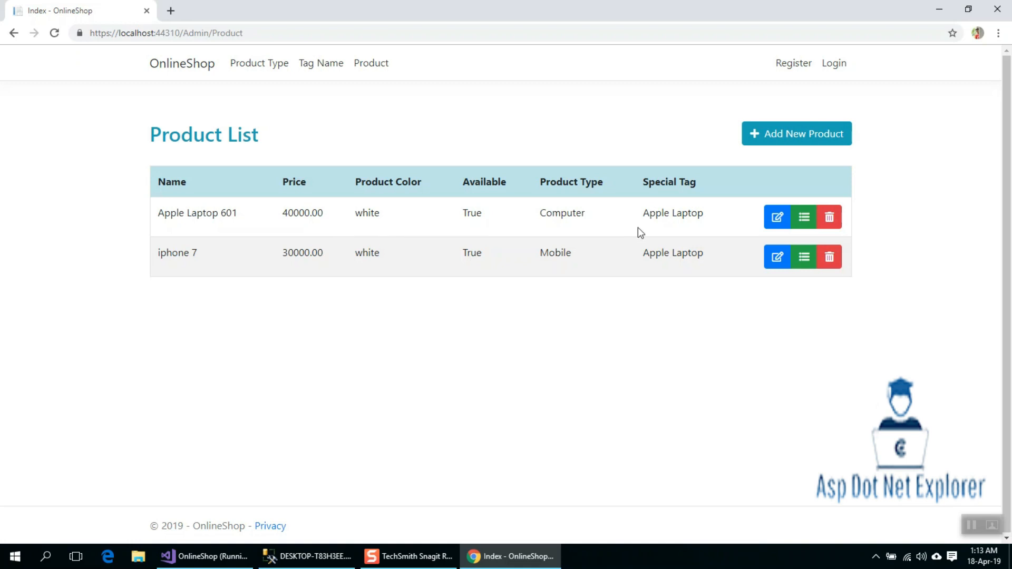
{"action": "mouse_move", "coordinate": [656, 257]}
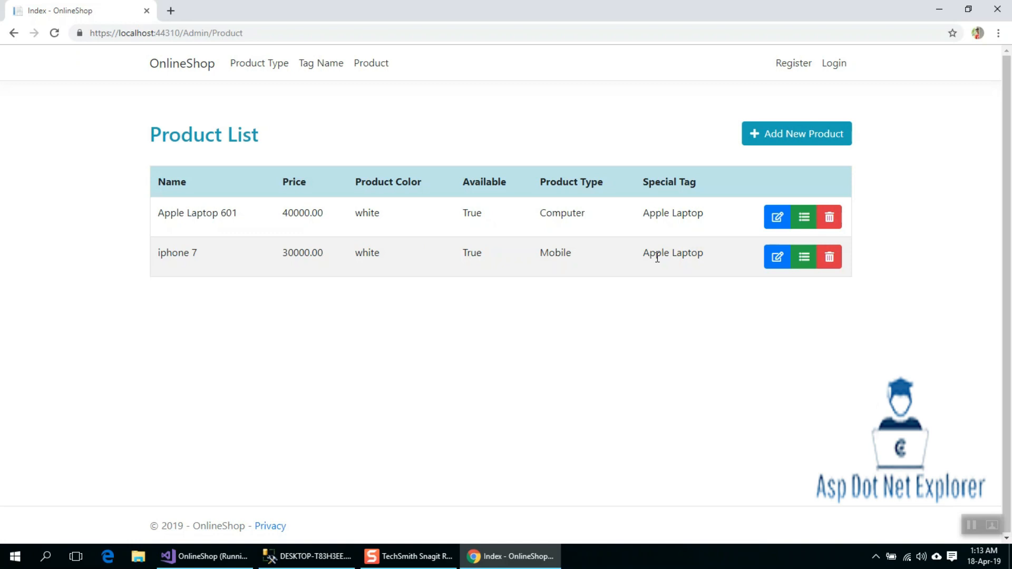
{"action": "mouse_move", "coordinate": [546, 322]}
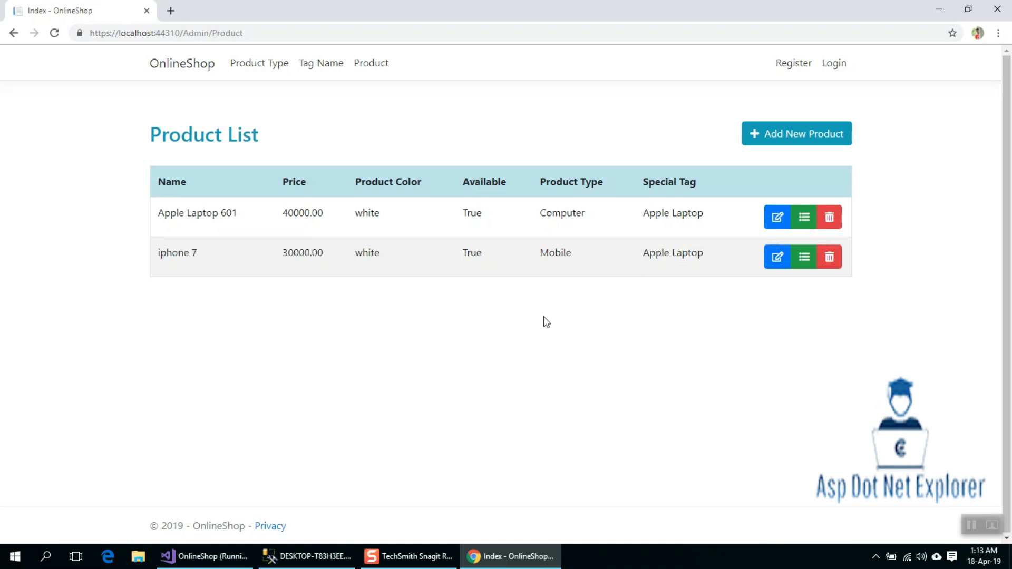
{"action": "mouse_move", "coordinate": [661, 354]}
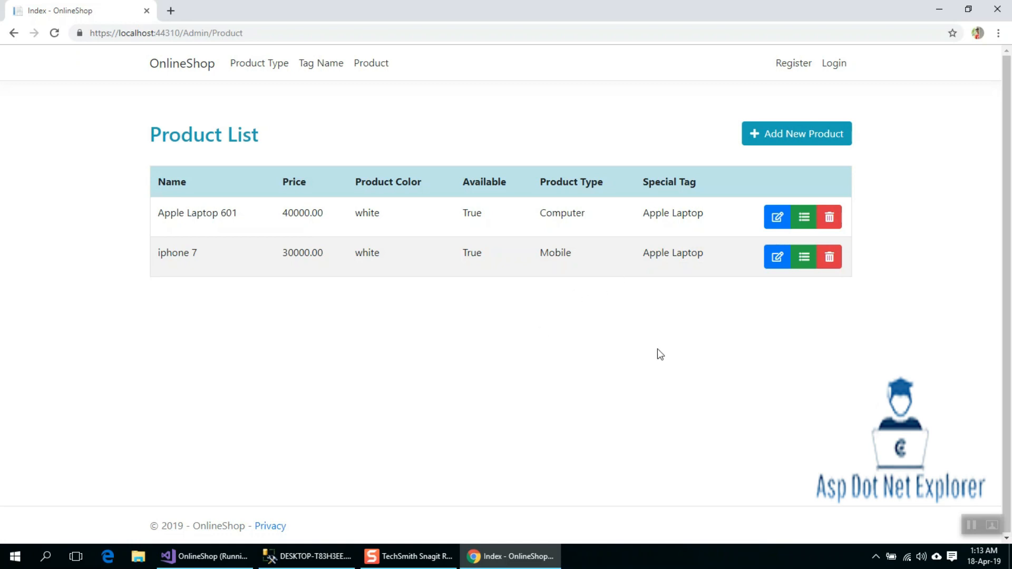